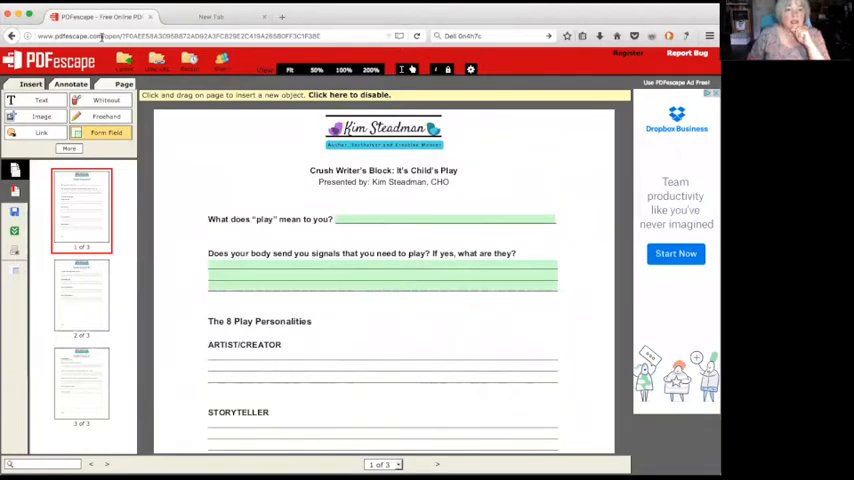
left_click(100, 36)
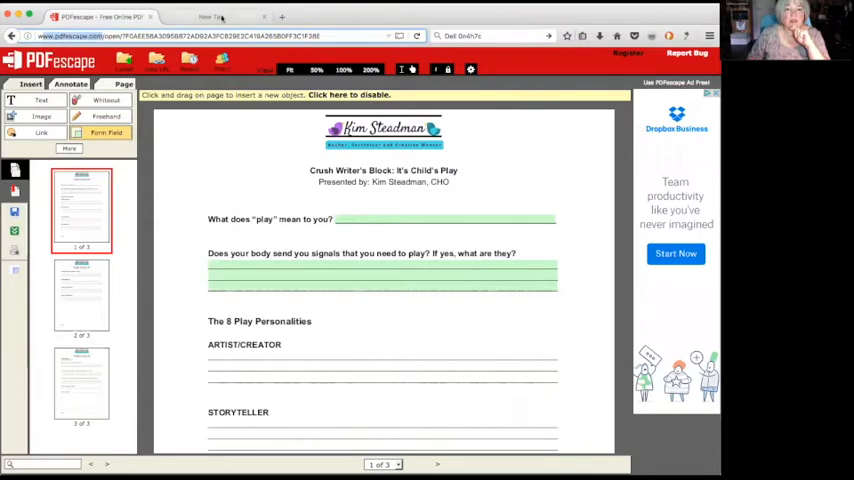
left_click(210, 16)
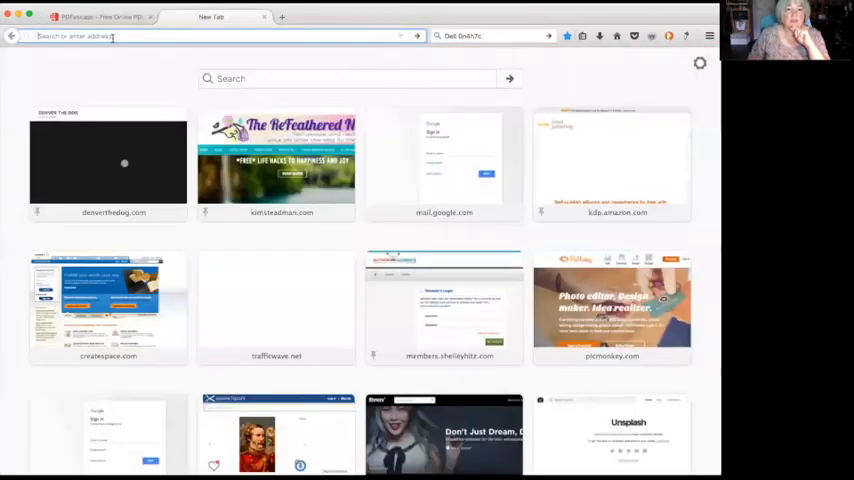
type("www.pdfescape.com/")
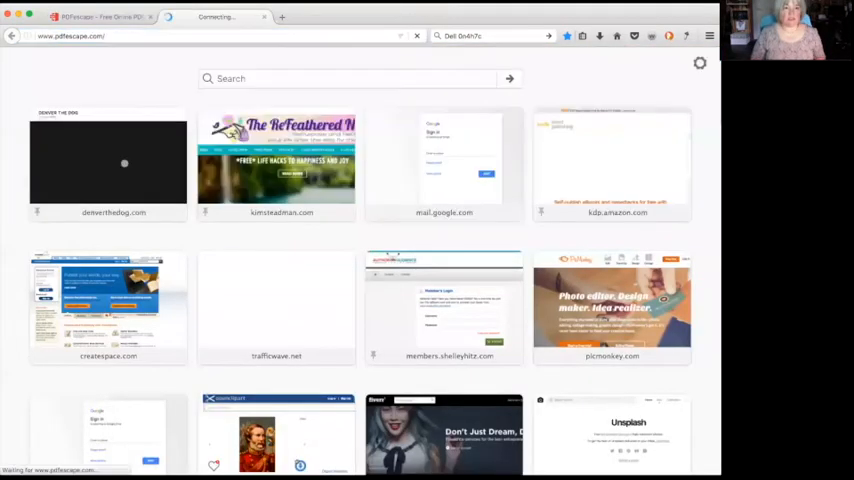
left_click(216, 16)
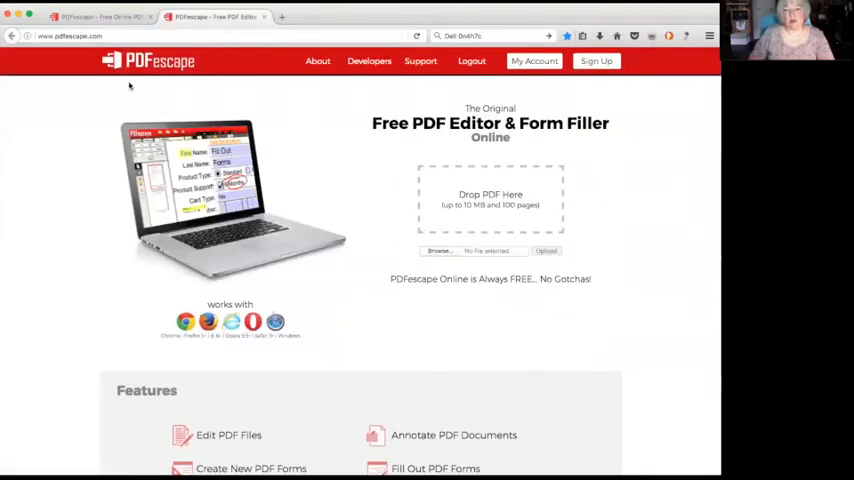
mouse_move(480, 200)
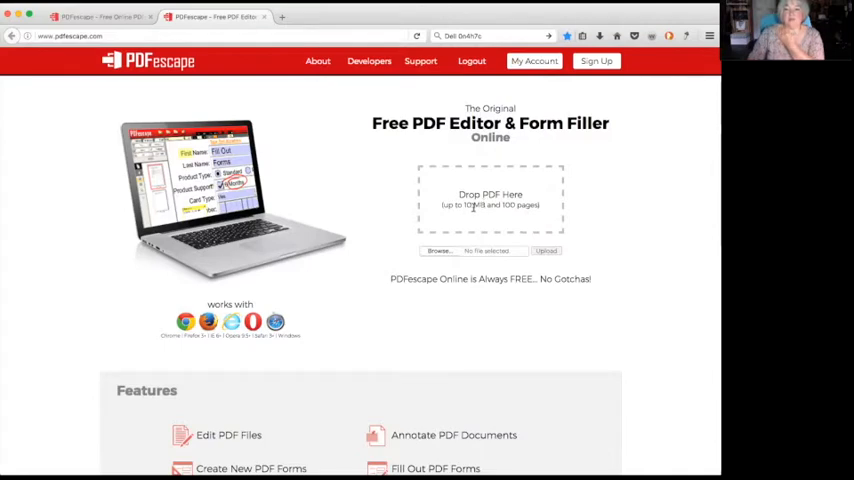
mouse_move(368, 202)
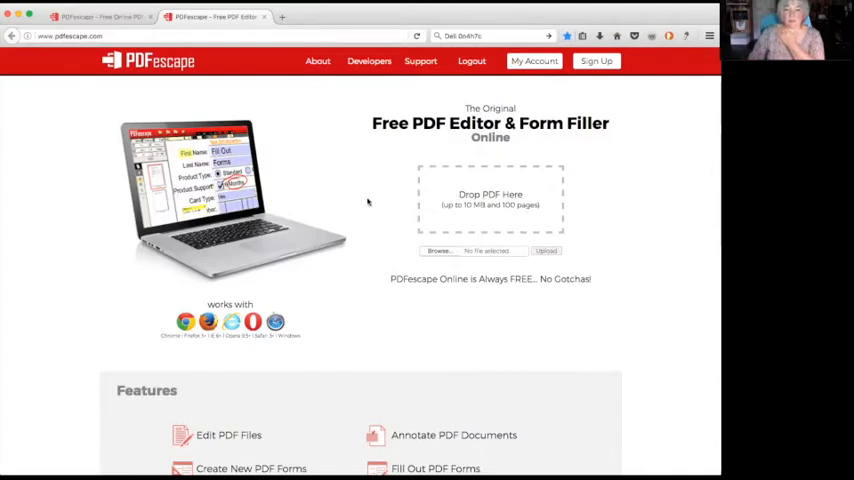
mouse_move(356, 204)
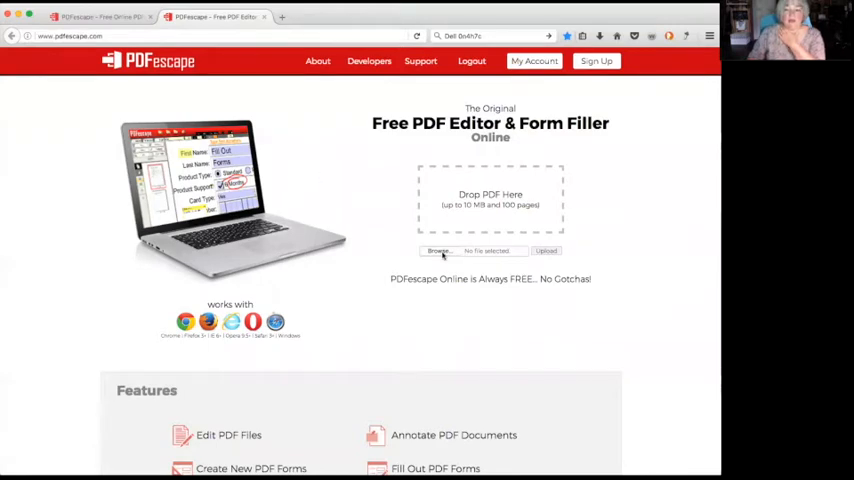
Step: Upload the Crush Writer's Block worksheet PDF from Downloads into the PDFescape editor
left_click(438, 252)
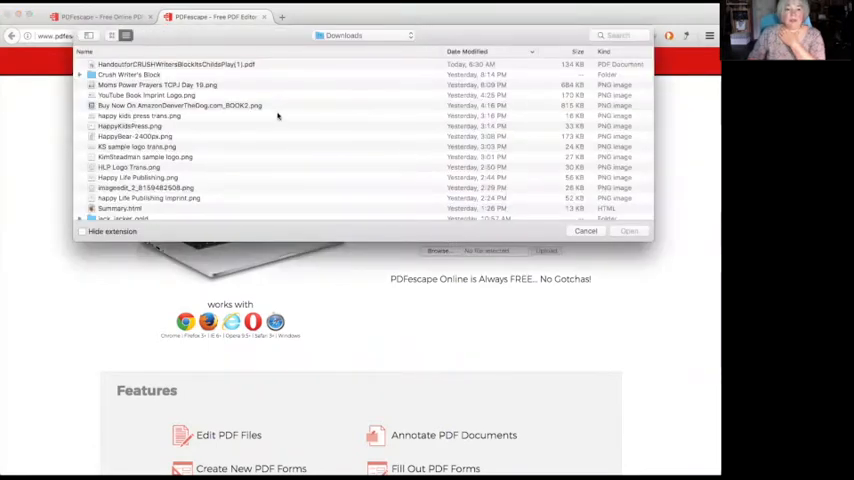
left_click(176, 64)
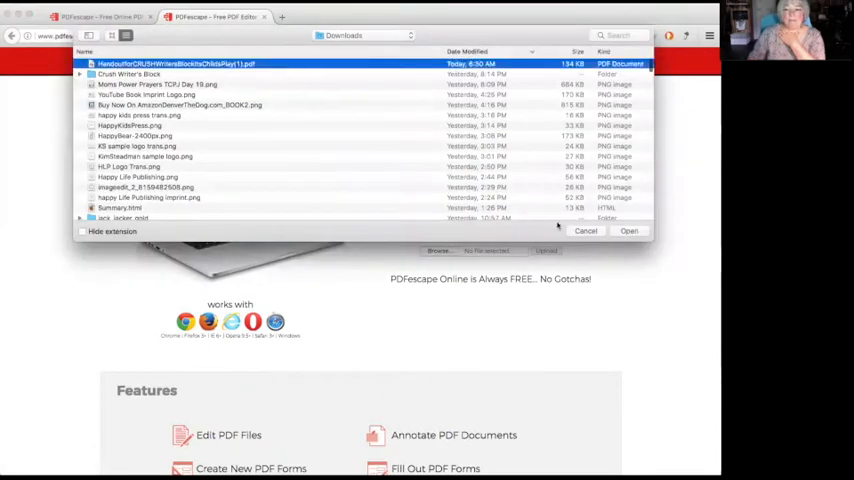
left_click(628, 232)
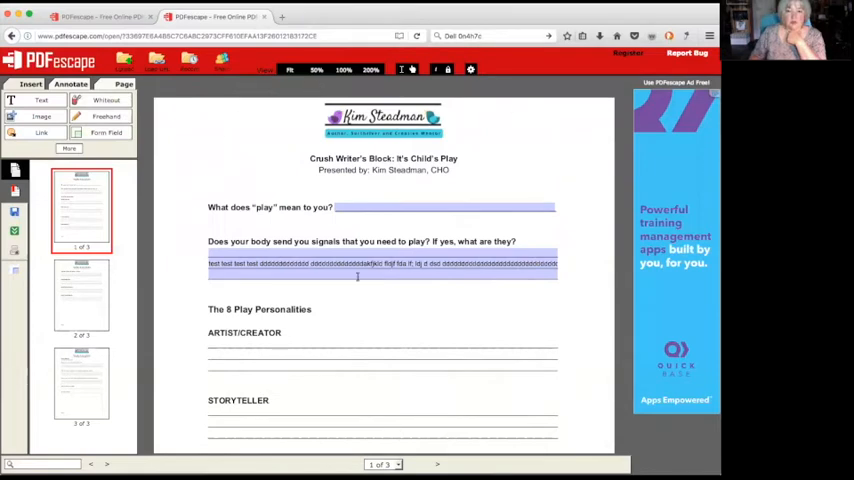
mouse_move(458, 264)
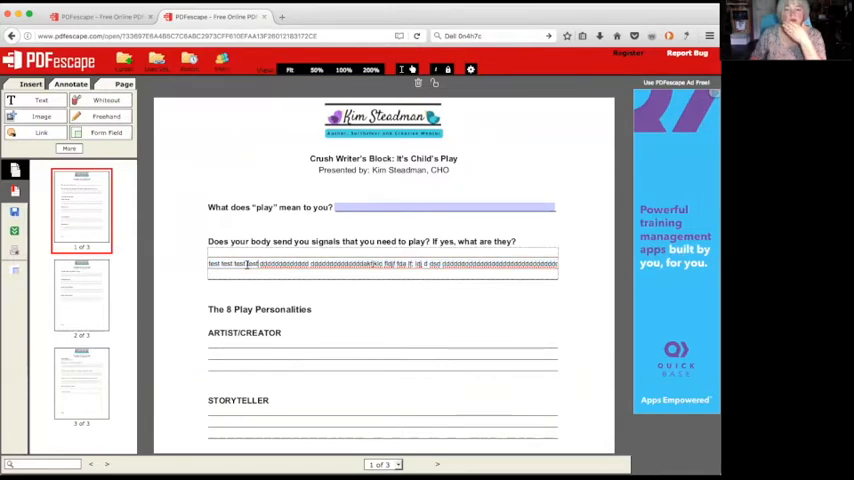
Step: Scroll to the ARTIST/CREATOR section and start the Form Field tool from the Insert tab
scroll("down", 3)
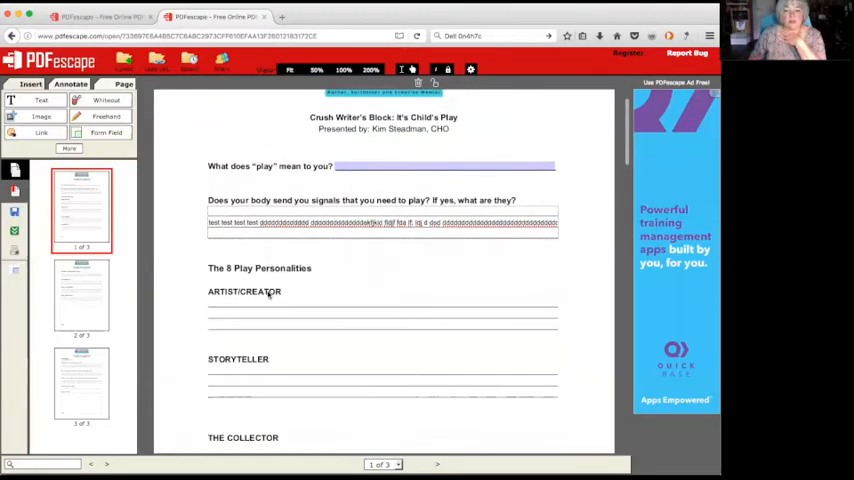
scroll("down", 3)
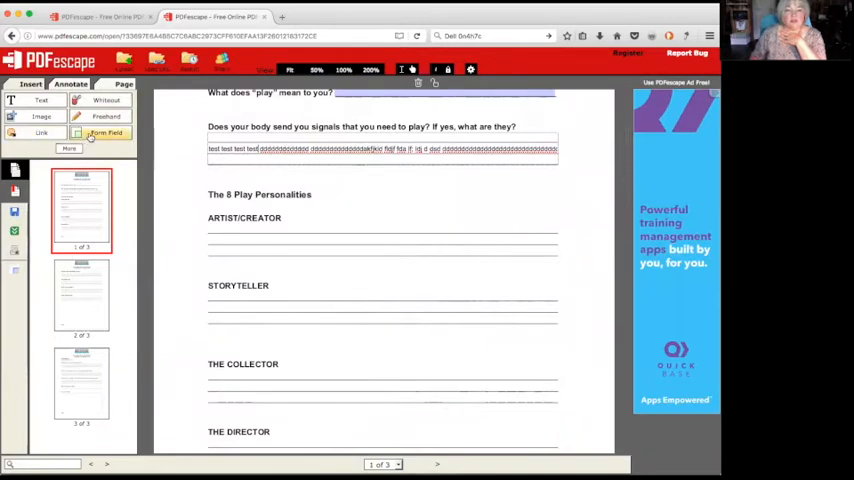
left_click(106, 132)
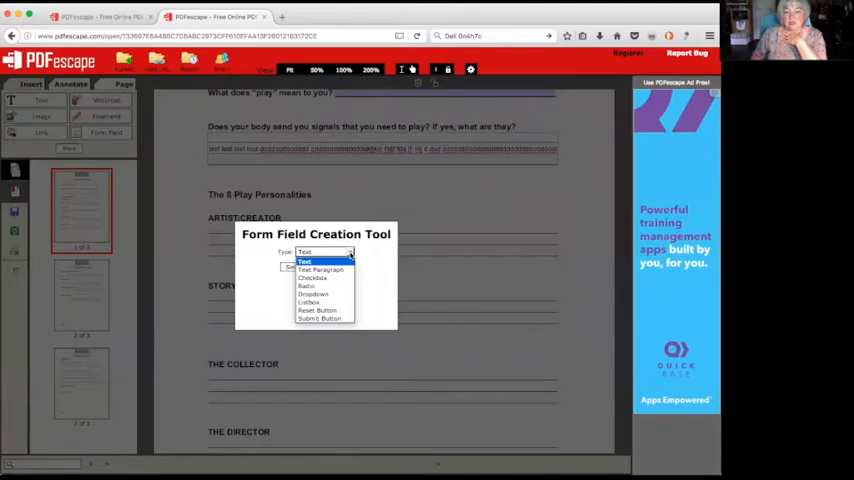
mouse_move(320, 270)
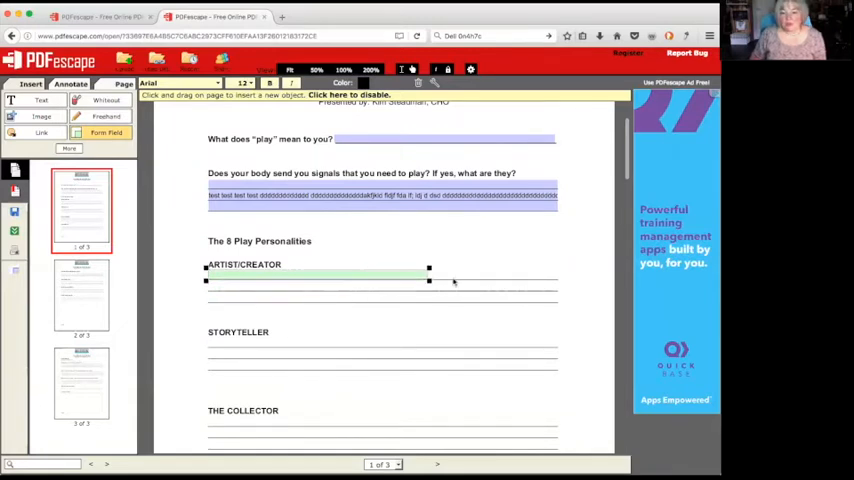
Step: Stretch the green text field so it spans all the ARTIST/CREATOR answer lines
left_click_drag(428, 272, 560, 272)
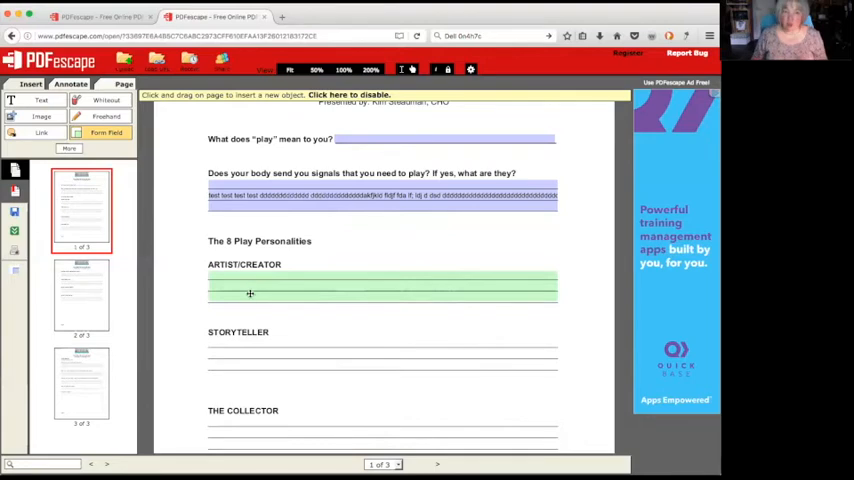
mouse_move(232, 288)
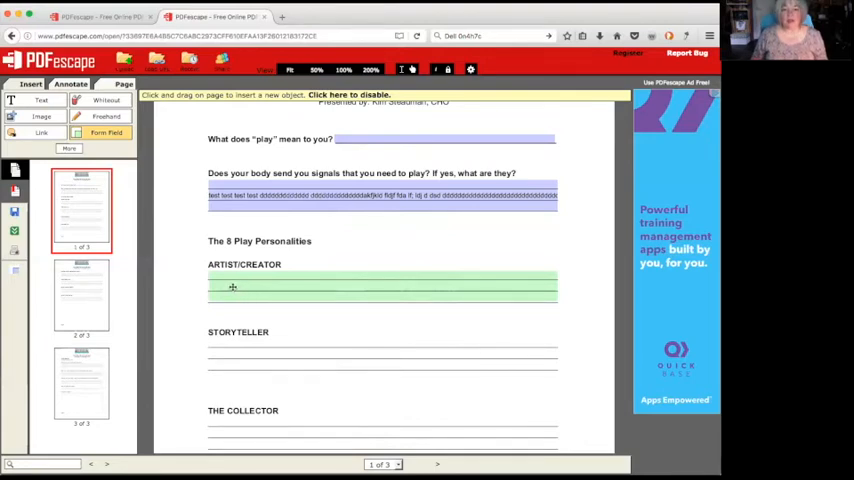
scroll("down", 3)
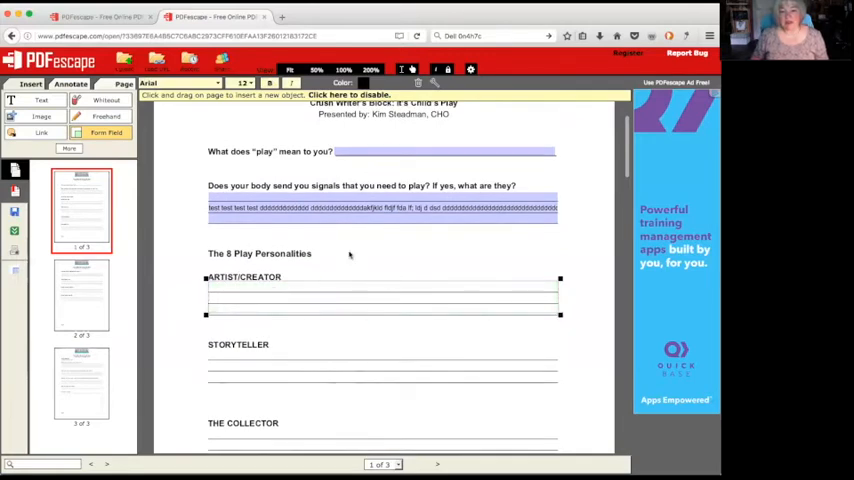
scroll("down", 3)
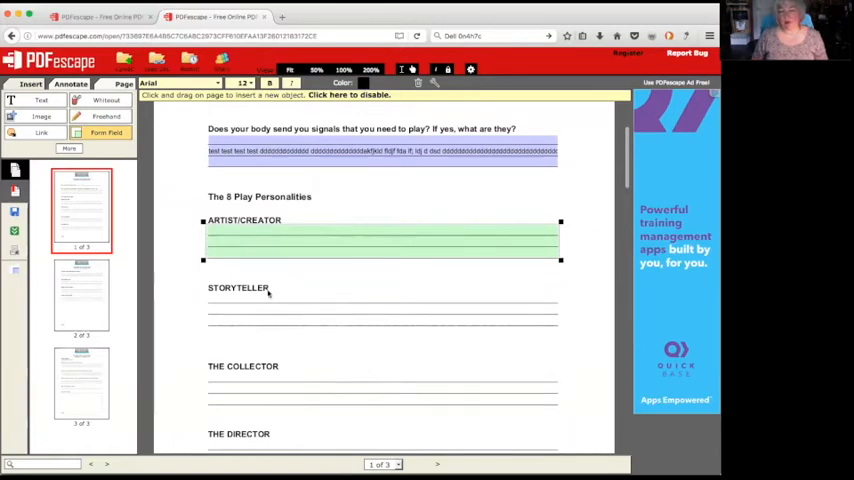
Step: Scroll through the worksheet pages back toward the STORYTELLER answer lines
scroll("down", 3)
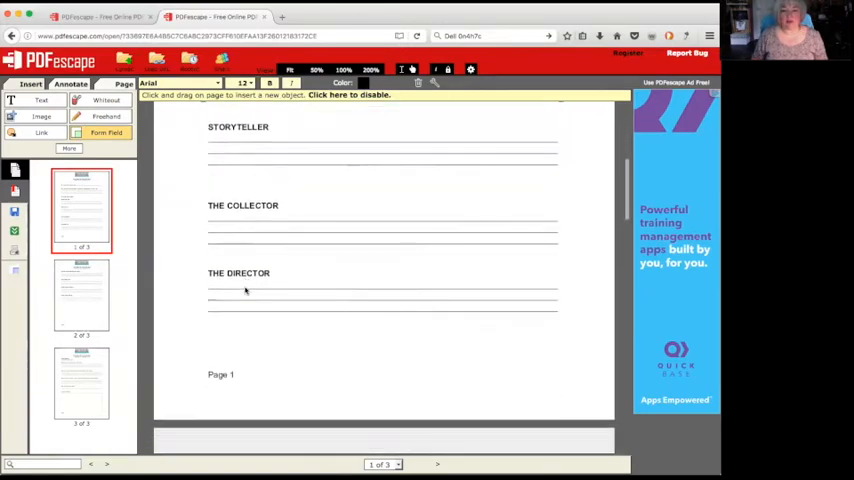
scroll("down", 3)
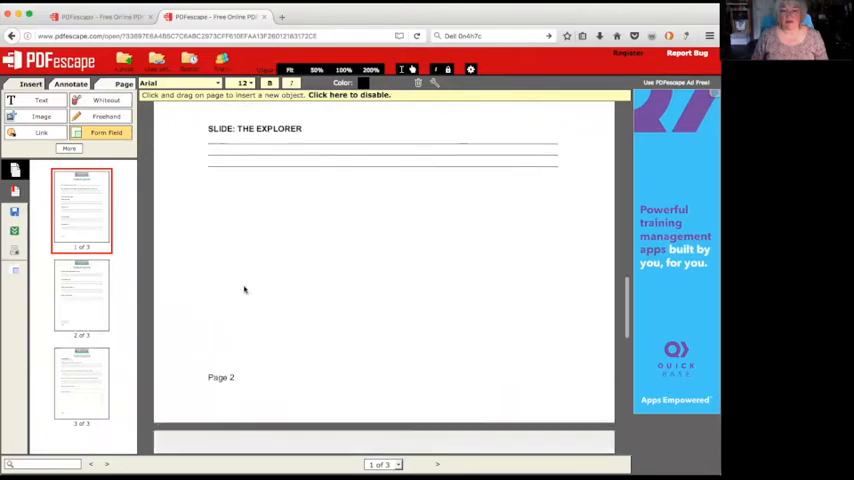
scroll("down", 3)
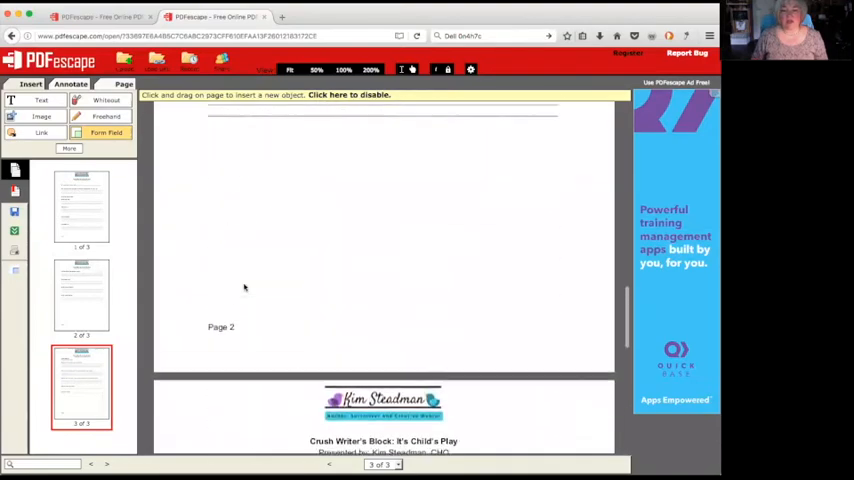
scroll("down", 3)
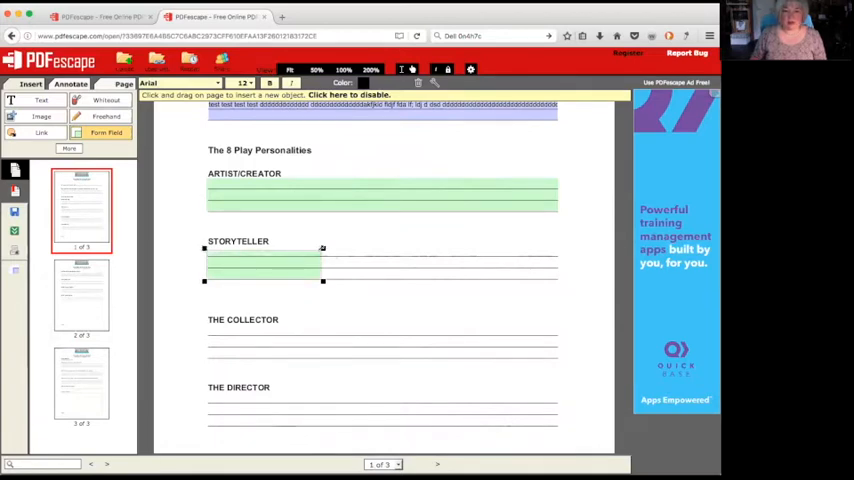
Step: Extend the STORYTELLER field and add fields under 'Make a play date with yourself!' and the Notes and Thoughts box
left_click_drag(322, 264, 576, 264)
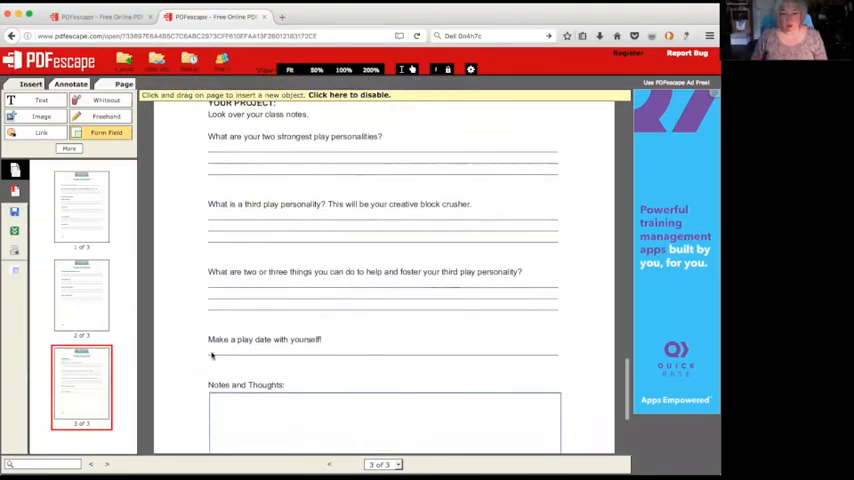
left_click_drag(208, 352, 320, 380)
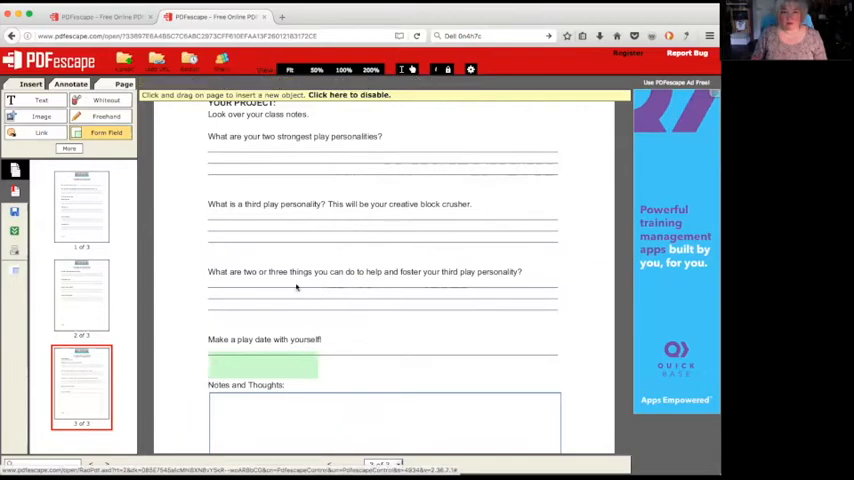
left_click(264, 364)
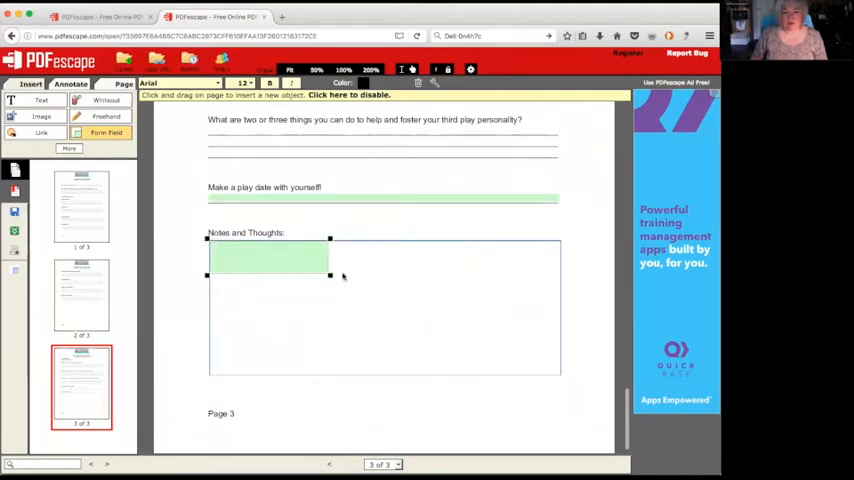
left_click_drag(330, 278, 564, 376)
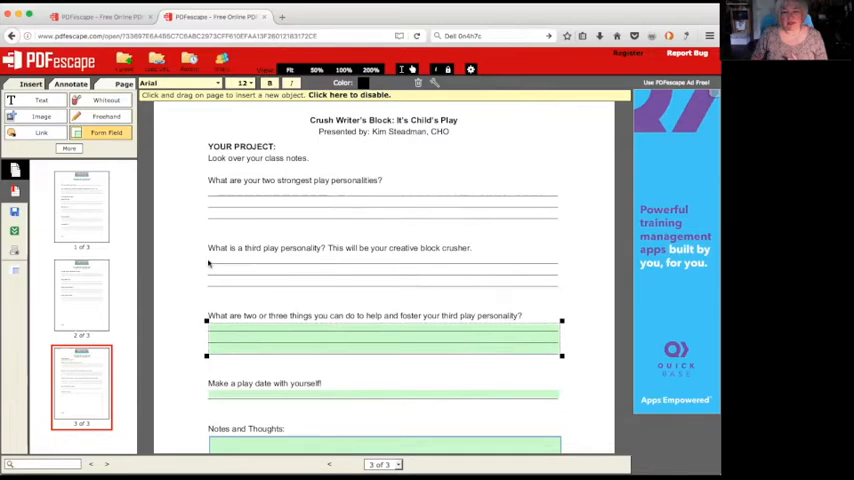
Step: Draw and finish a green text field over the first question's answer lines
left_click_drag(208, 268, 320, 284)
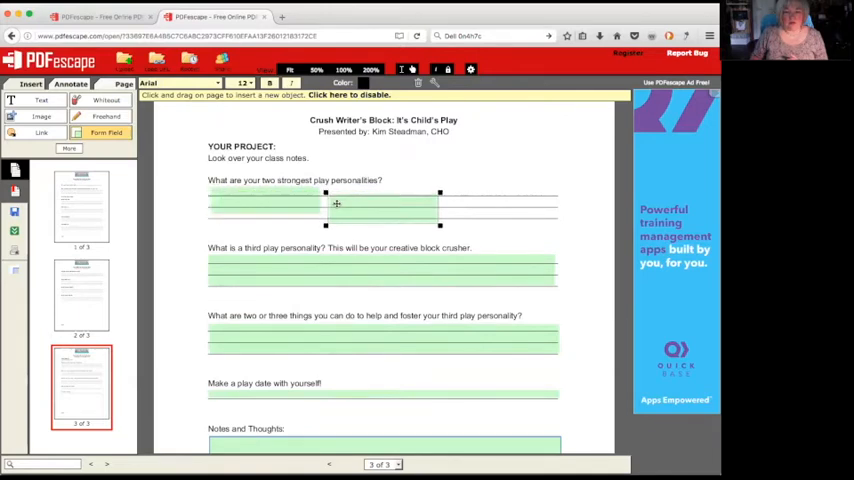
scroll("down", 3)
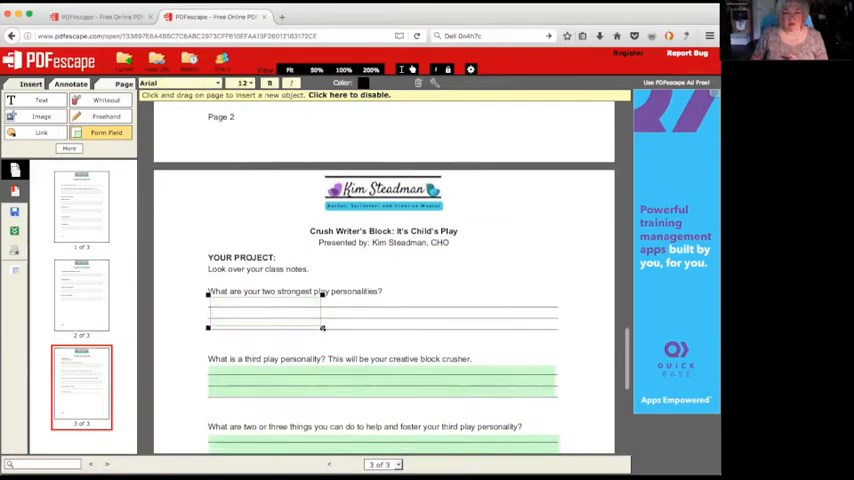
left_click(380, 312)
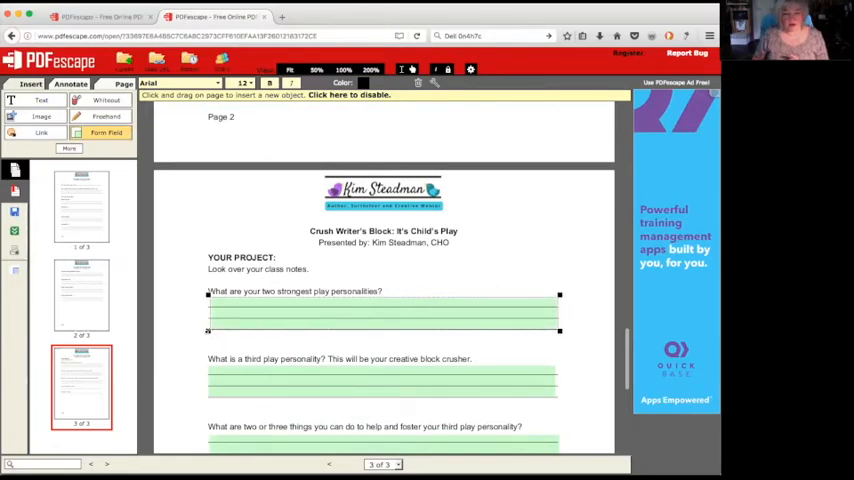
scroll("down", 3)
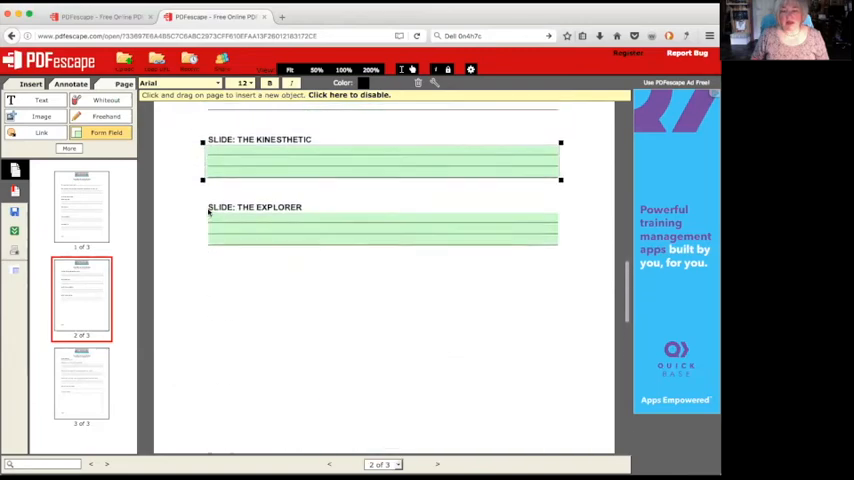
Step: Add a web link over THE PRACTICAL/IMPRACTICAL JOKER heading on page 2 with its URL set
scroll("down", 3)
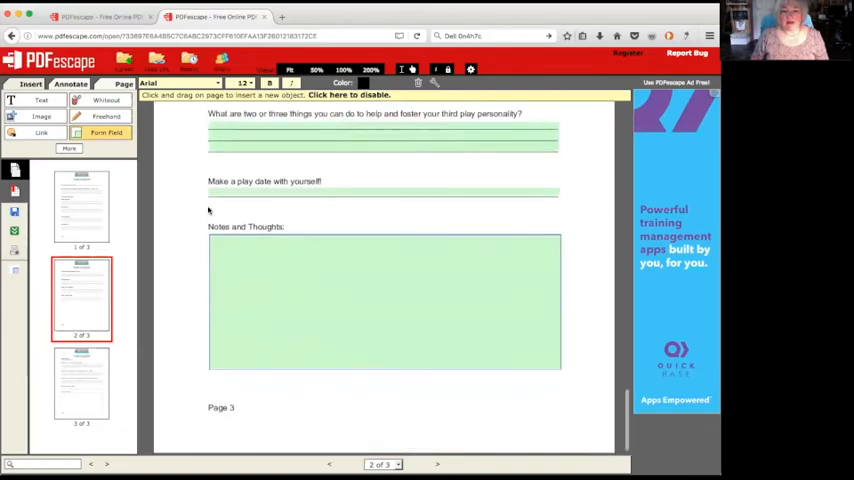
left_click(80, 388)
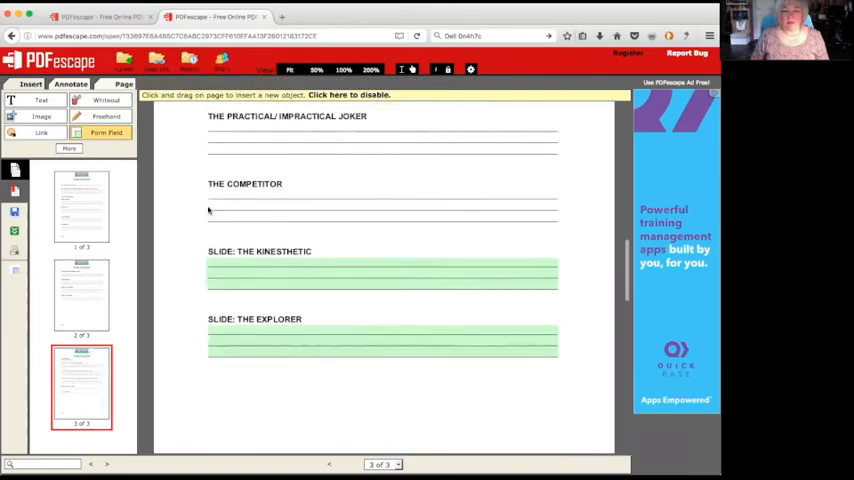
left_click(82, 296)
type("http://www.KimSteadman.")
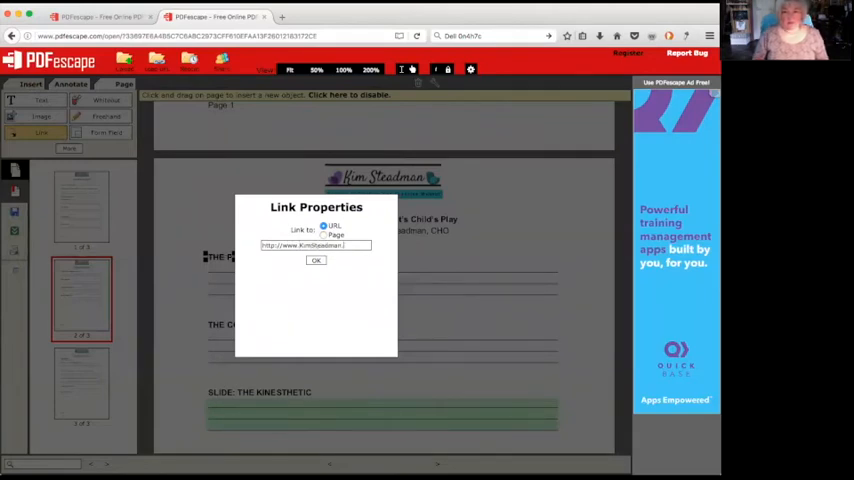
left_click(316, 260)
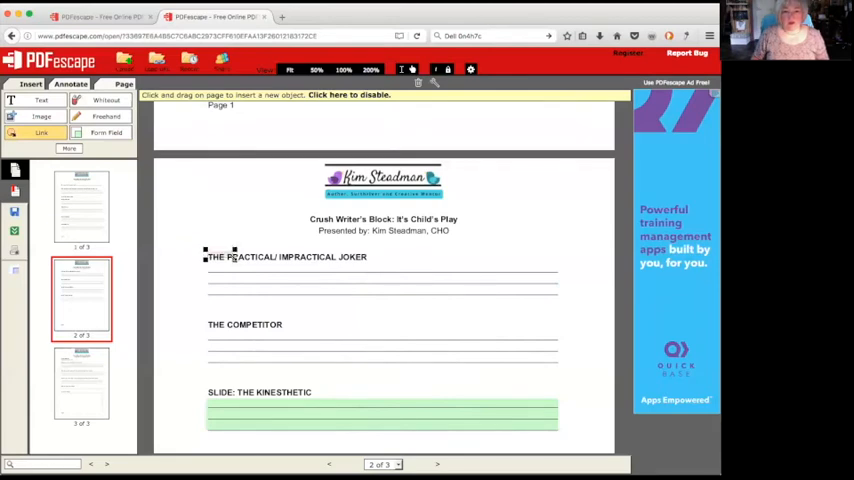
double_click(288, 256)
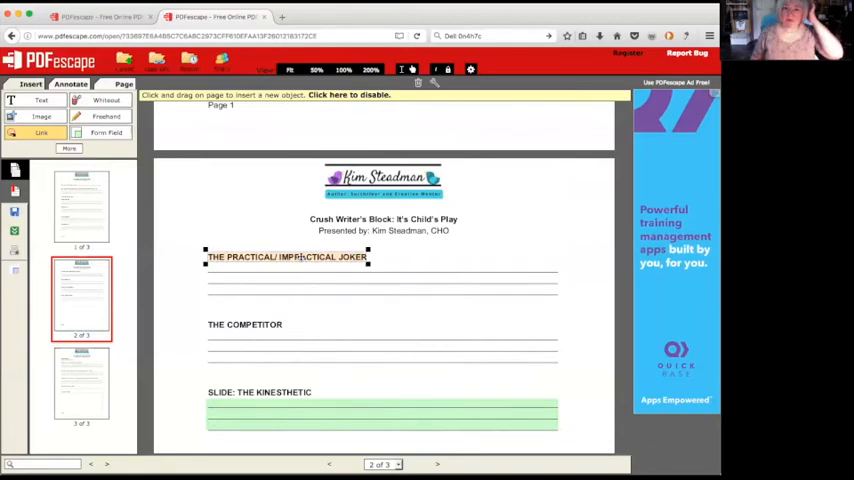
mouse_move(178, 238)
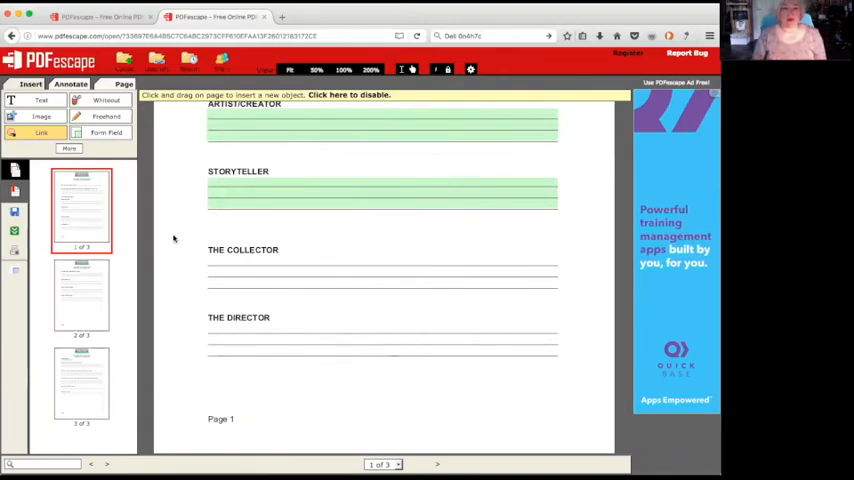
Step: Review the page 1 fields and save-and-download the edited worksheet as a PDF
scroll("up", 3)
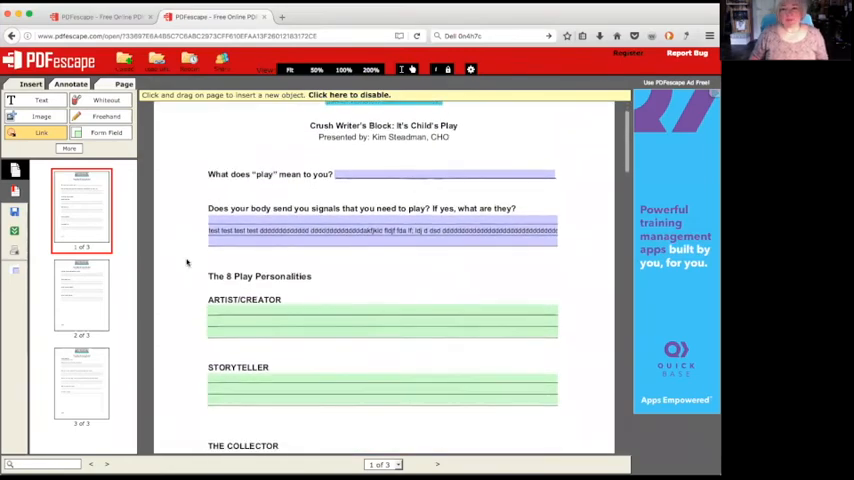
scroll("down", 3)
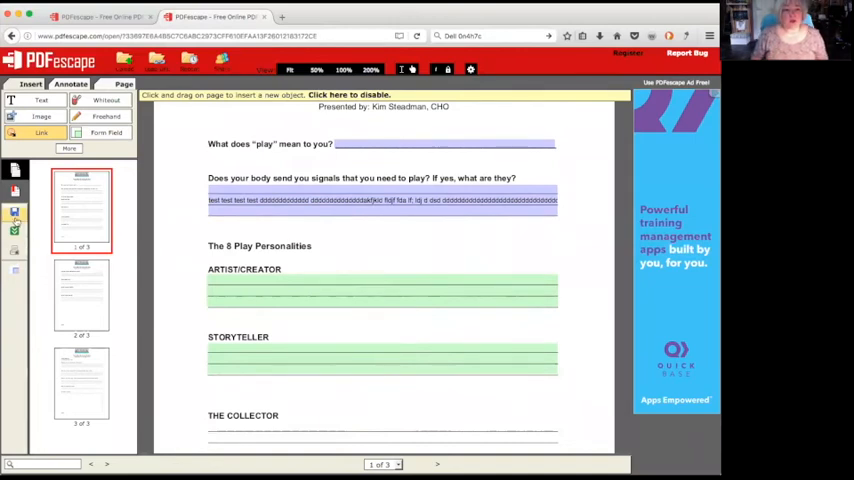
left_click(14, 214)
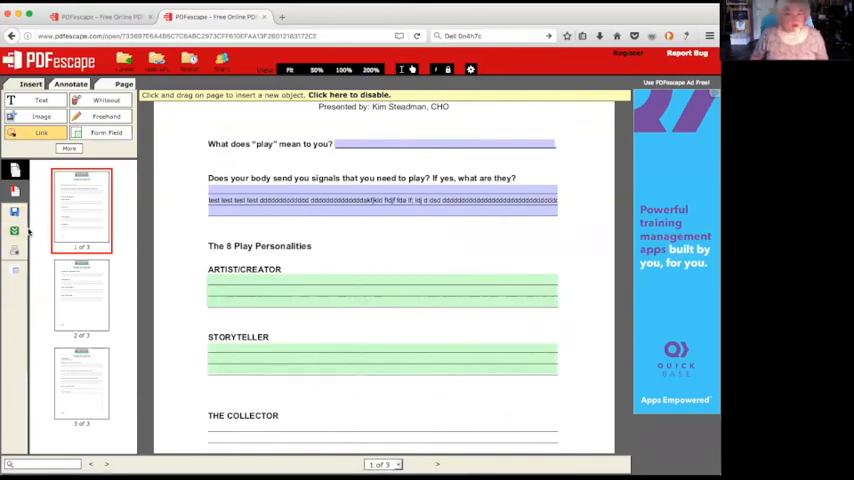
mouse_move(14, 236)
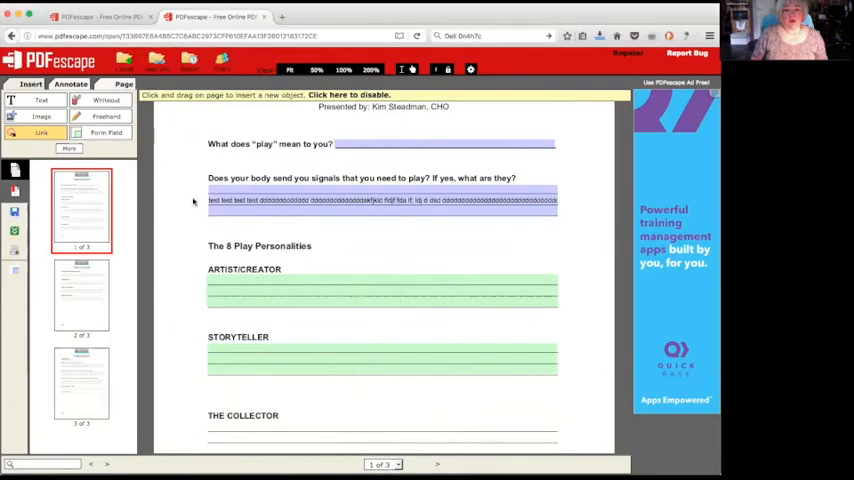
mouse_move(656, 76)
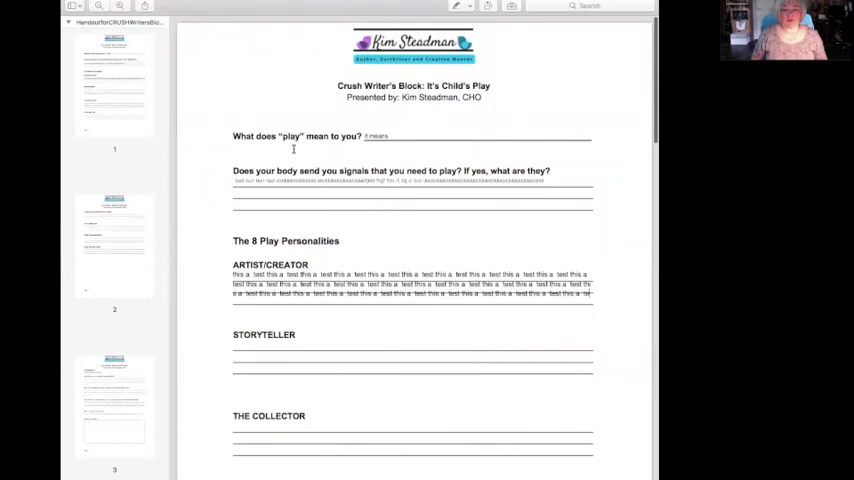
Step: Fill the STORYTELLER field in the downloaded PDF with 'this a test this a test'
scroll("down", 3)
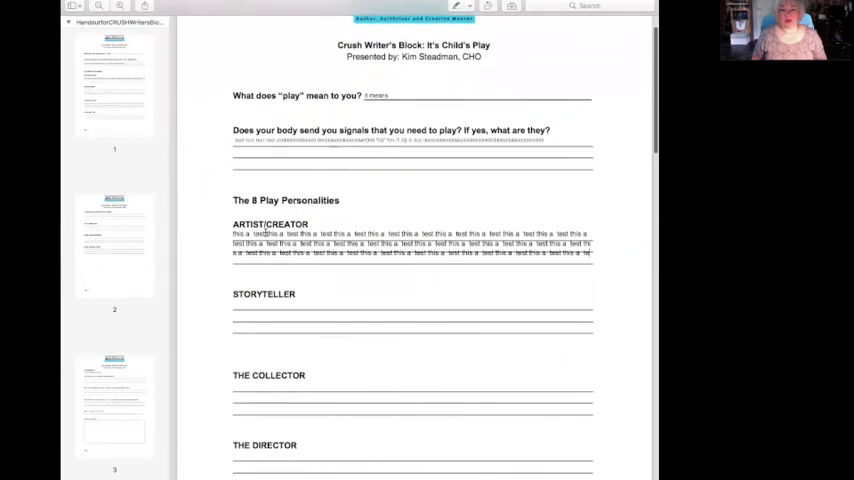
double_click(272, 234)
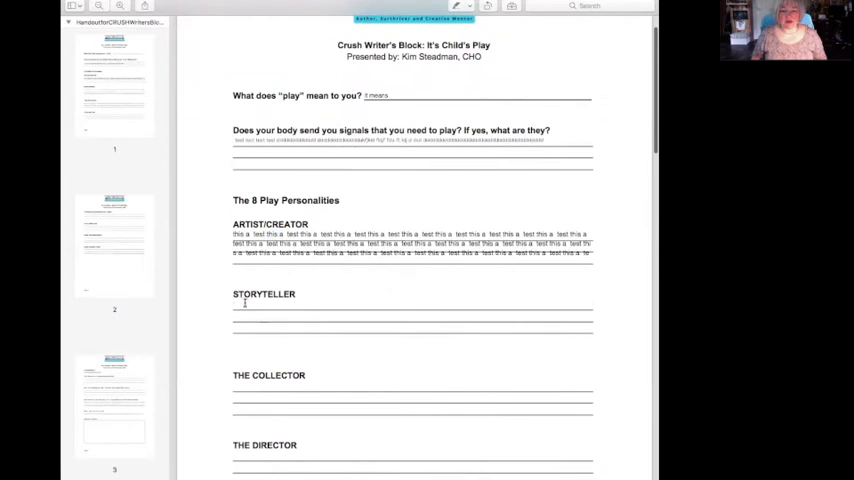
type("this a test this a test")
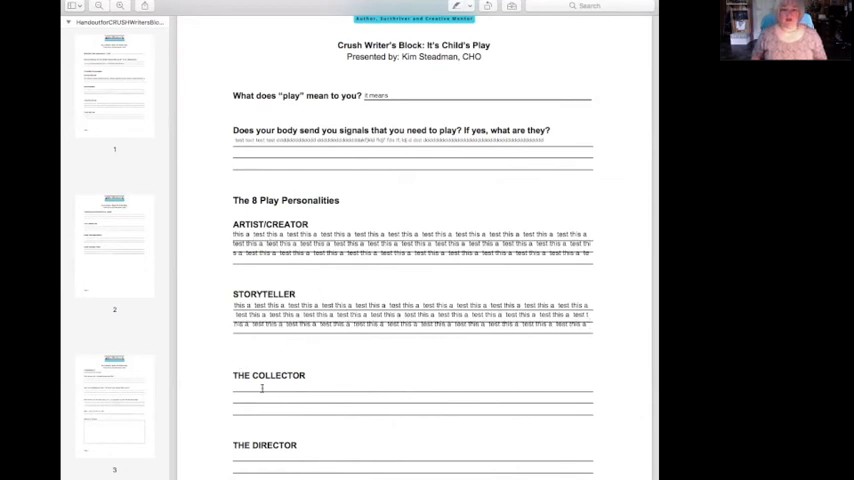
scroll("down", 3)
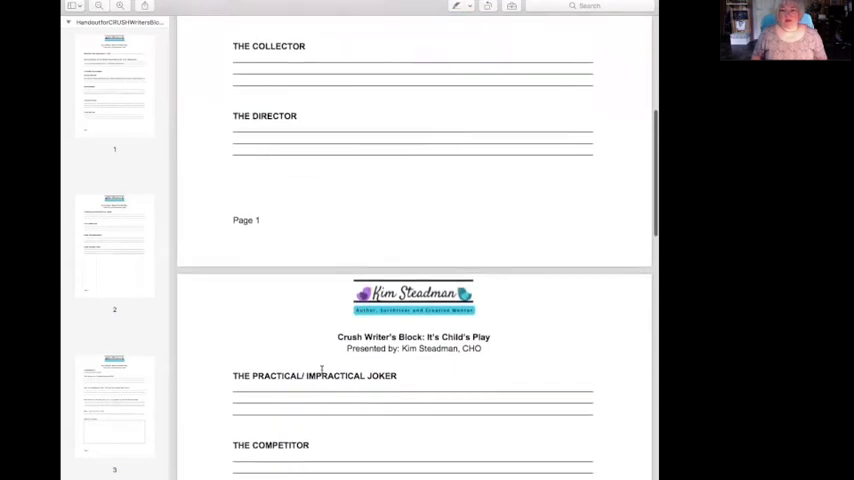
scroll("down", 3)
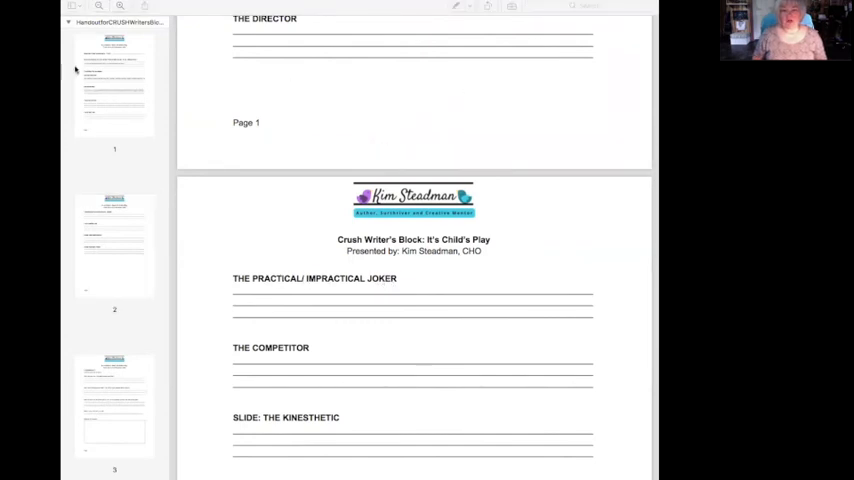
mouse_move(198, 36)
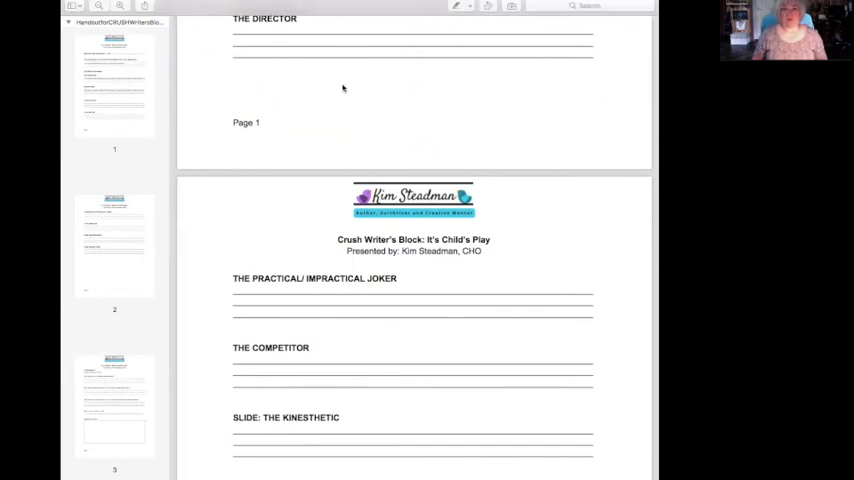
mouse_move(348, 190)
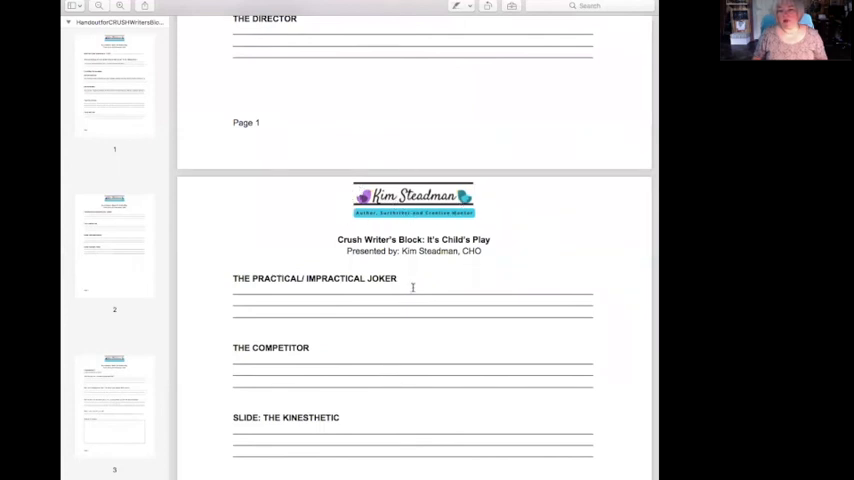
scroll("down", 3)
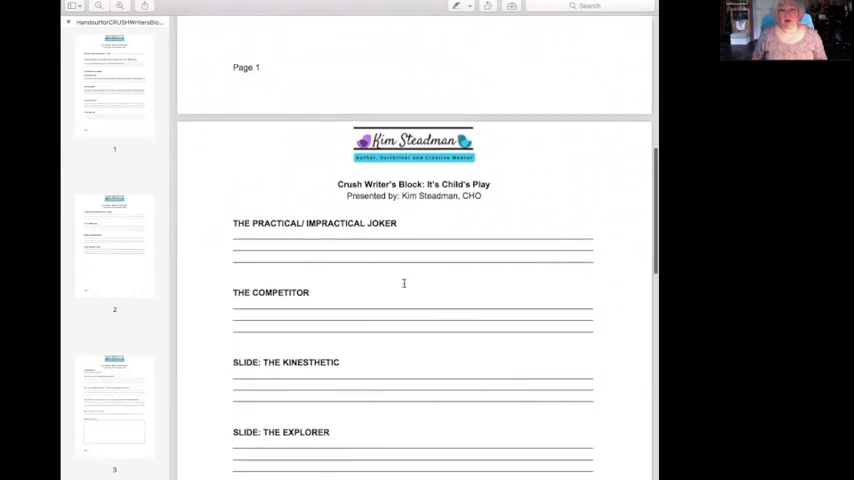
scroll("down", 3)
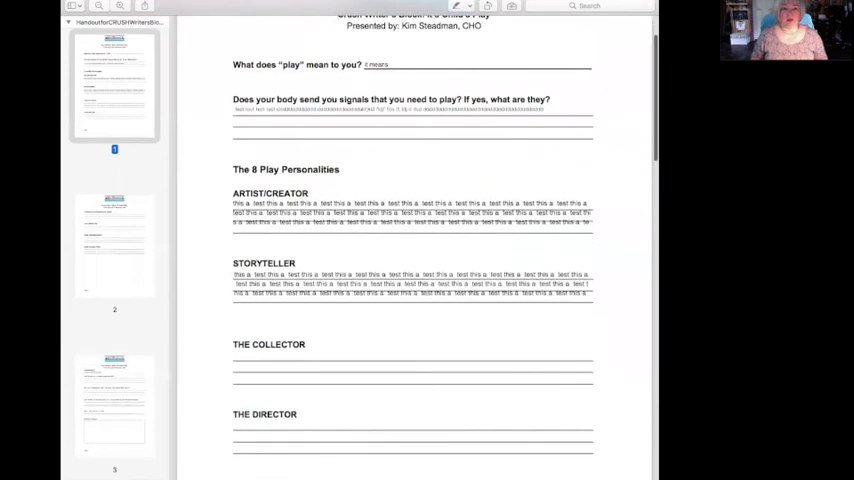
mouse_move(628, 22)
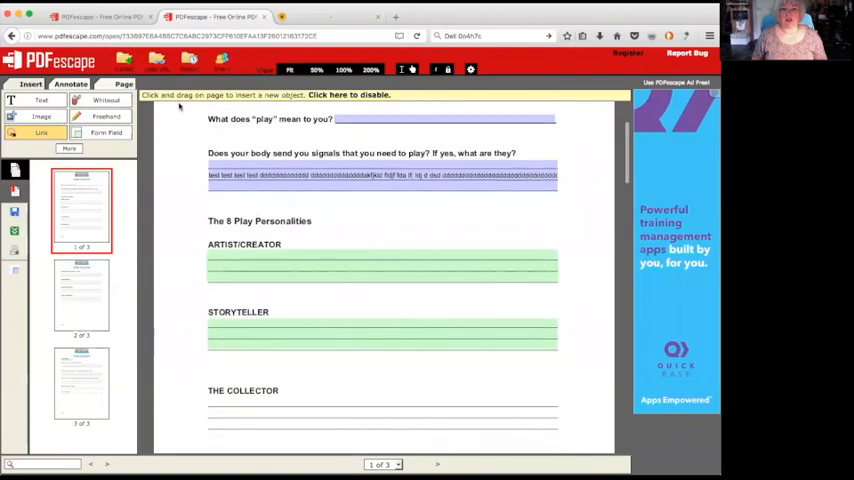
Step: Scroll the PDFescape editor to the worksheet's first page with its green fields
scroll("down", 3)
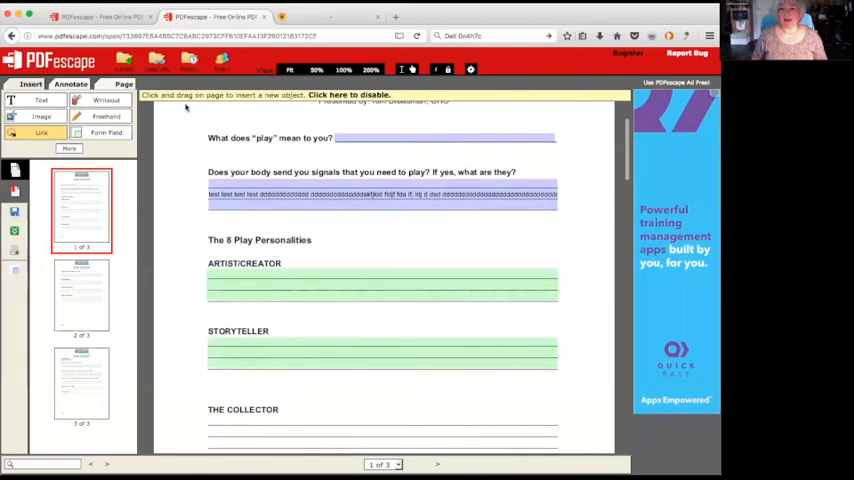